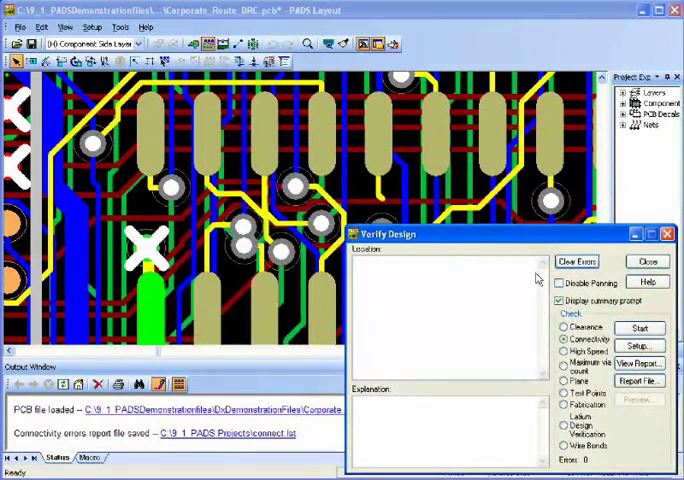
pyautogui.moveTo(590, 340)
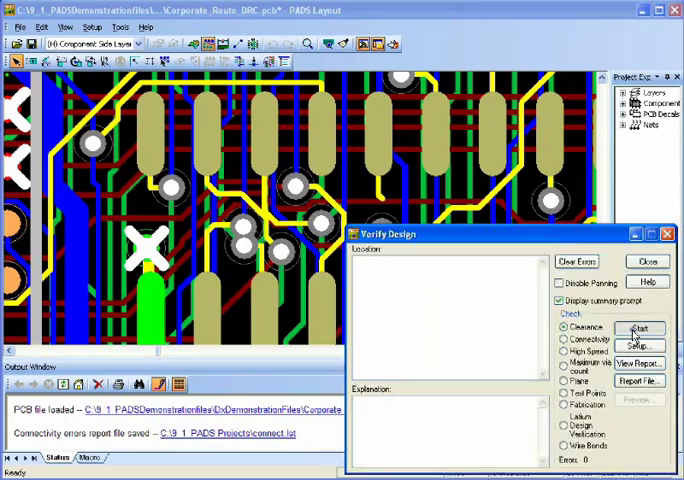
# - Run the Clearance check from Verify Design and accept the results summary
pyautogui.click(638, 328)
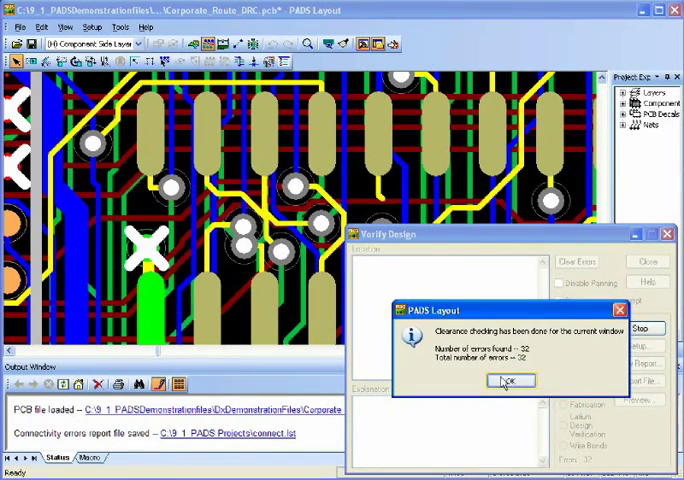
pyautogui.click(512, 380)
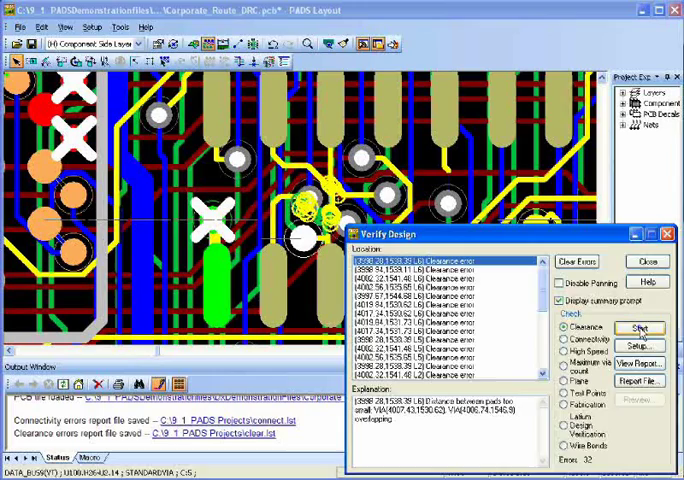
# - Rerun the clearance check three times after trace moves, leaving two clearance errors
pyautogui.click(638, 328)
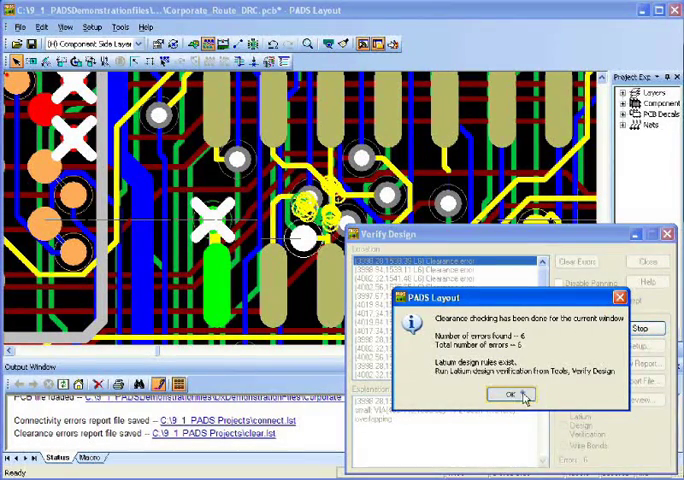
pyautogui.click(524, 396)
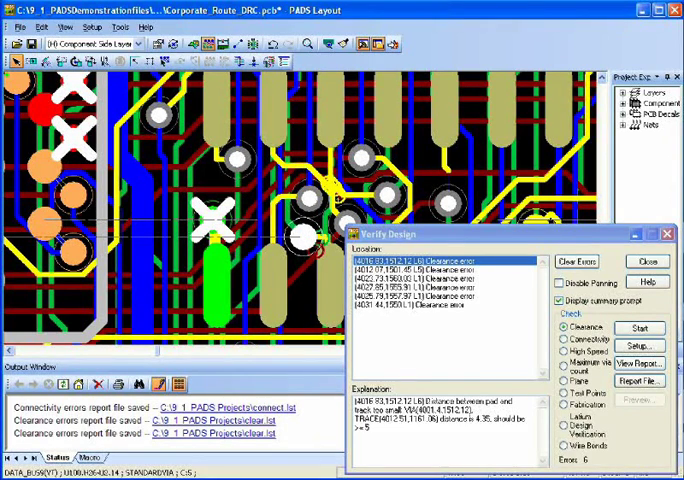
pyautogui.click(638, 328)
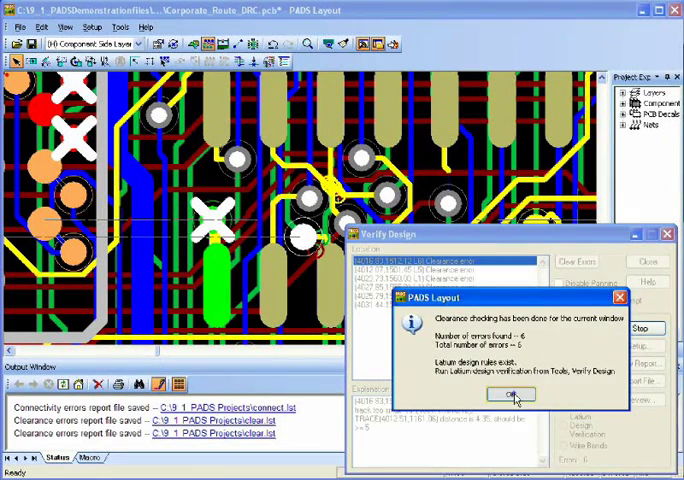
pyautogui.click(508, 392)
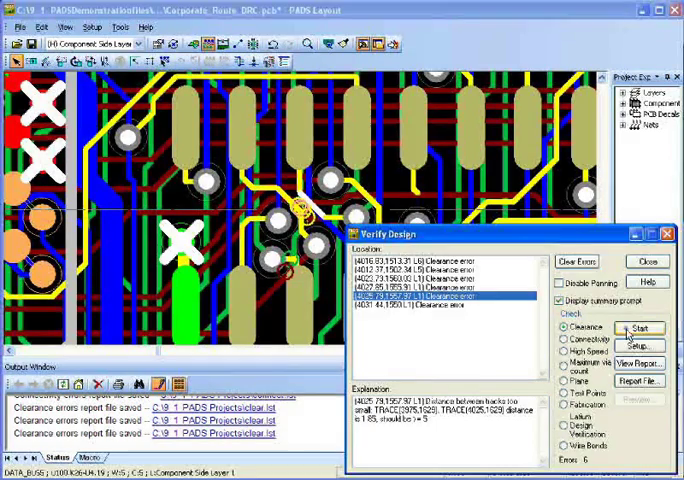
pyautogui.click(636, 328)
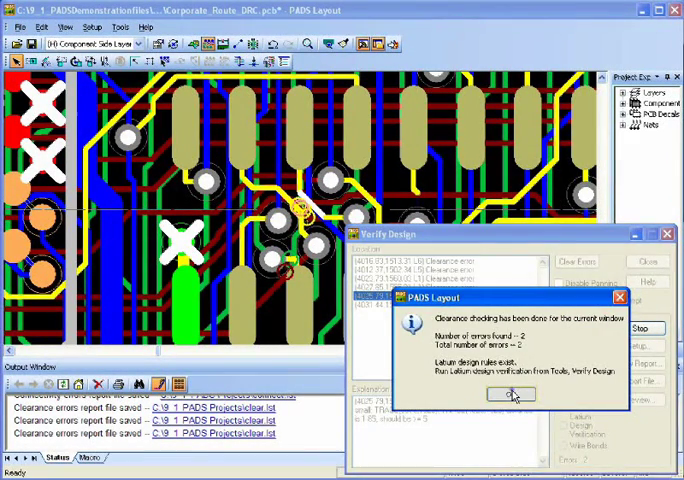
pyautogui.click(508, 394)
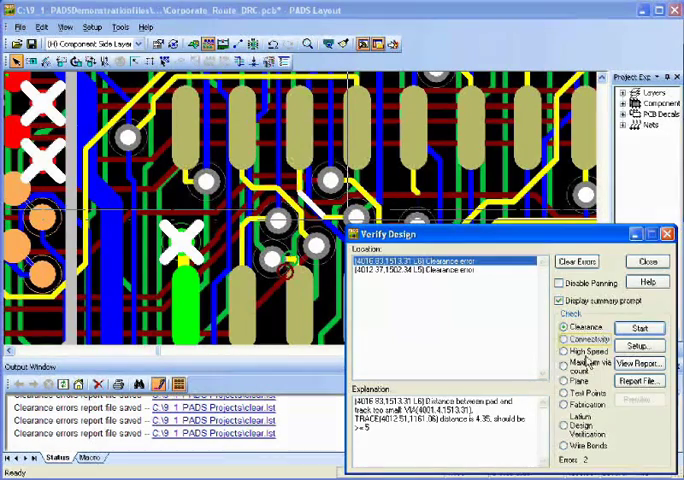
# - Switch Verify Design to Connectivity and run it, reporting 7 unrouted-net errors
pyautogui.click(640, 328)
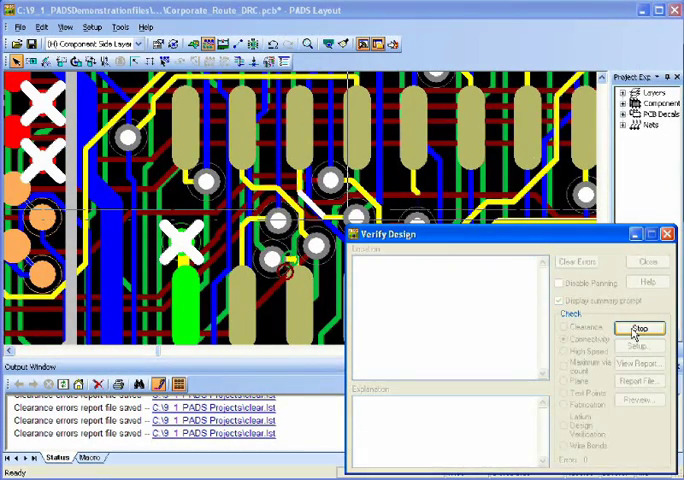
pyautogui.click(638, 330)
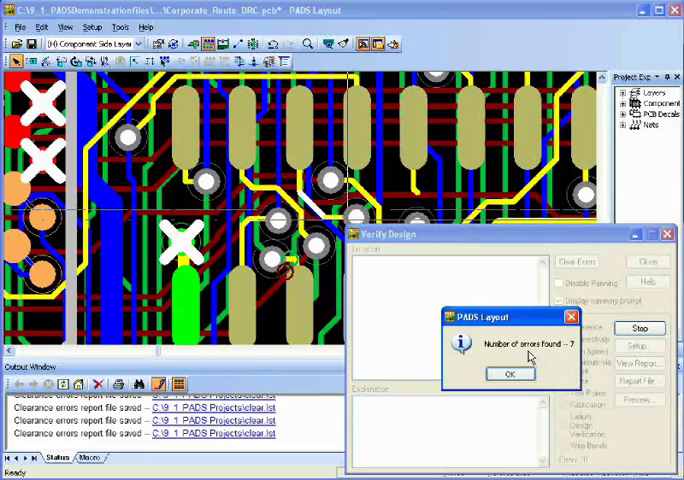
pyautogui.click(504, 372)
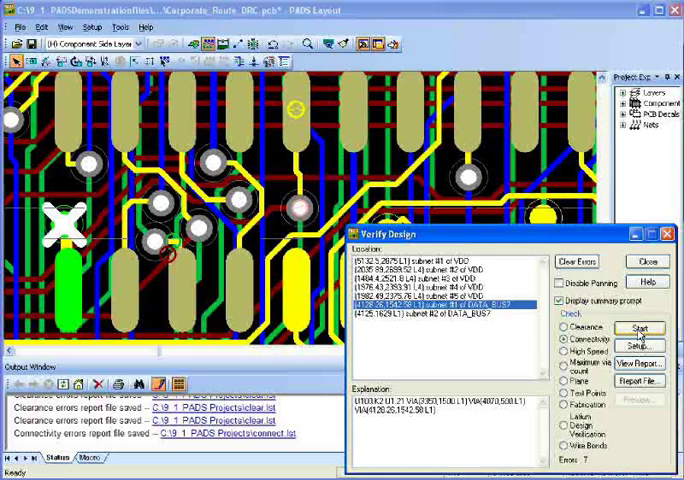
# - Rerun the connectivity check after fixes, reducing the error count to 5
pyautogui.click(640, 328)
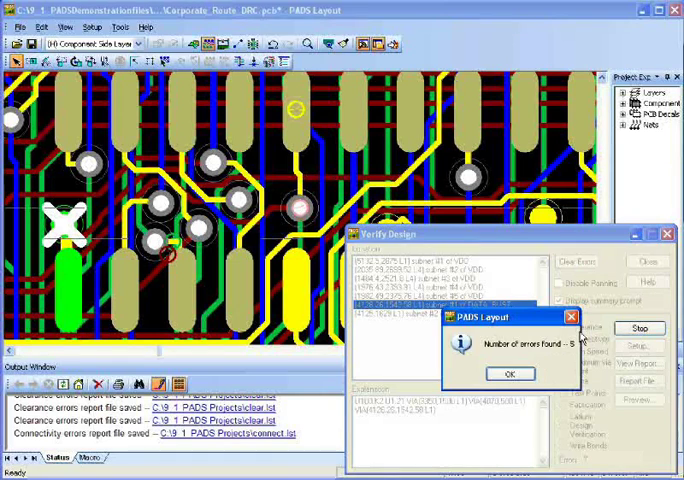
pyautogui.click(508, 372)
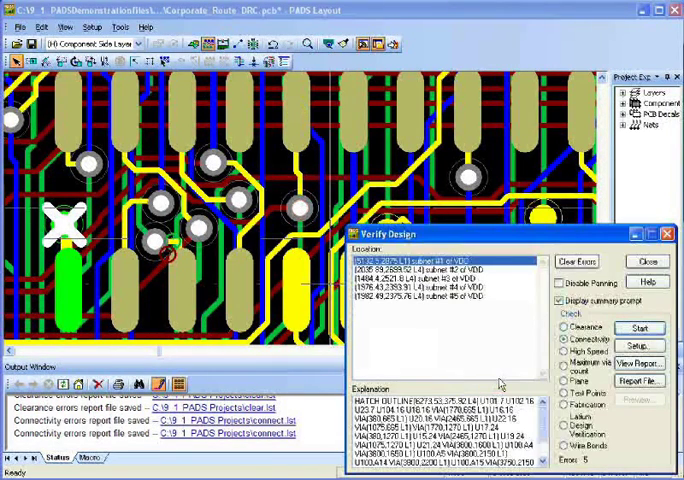